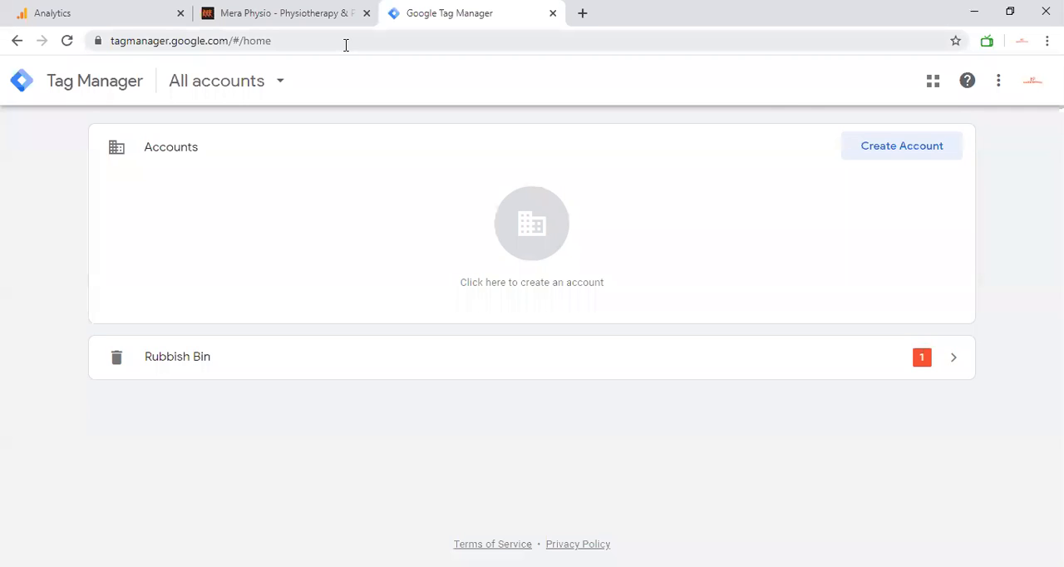
Step: Return to the Google Tag Manager home page
left_click(52, 12)
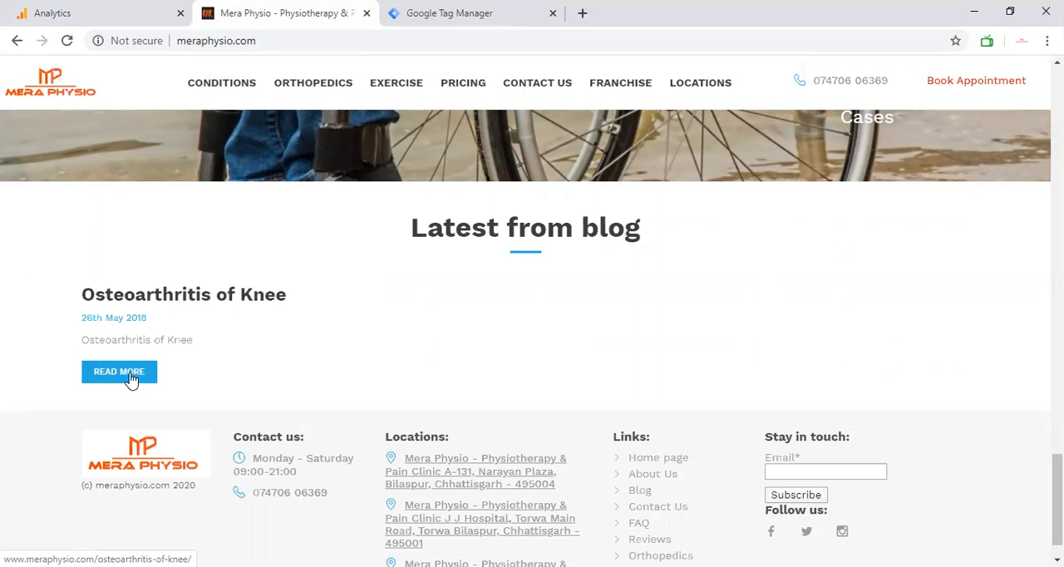
left_click(471, 13)
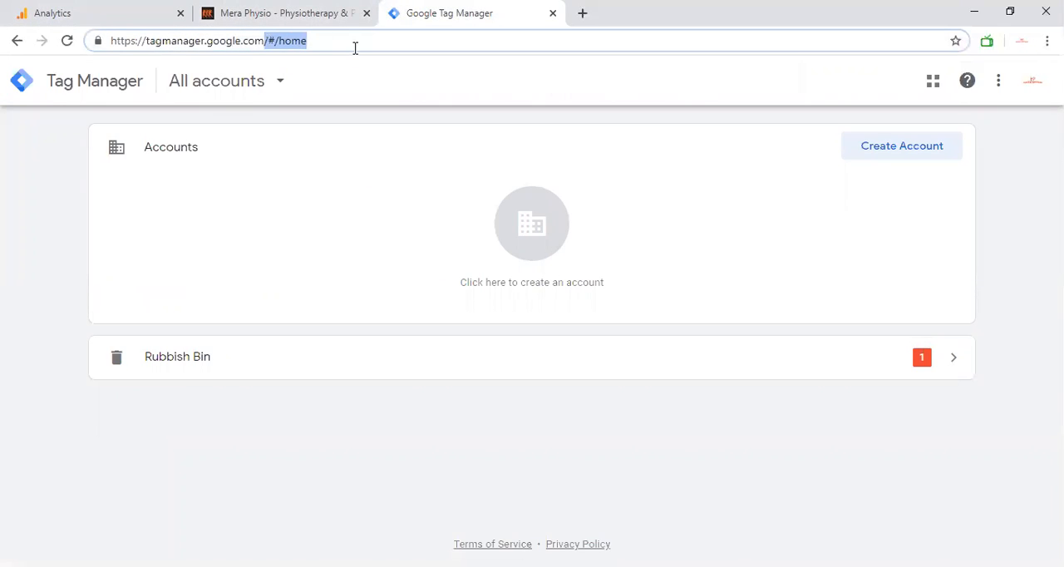
key("Return")
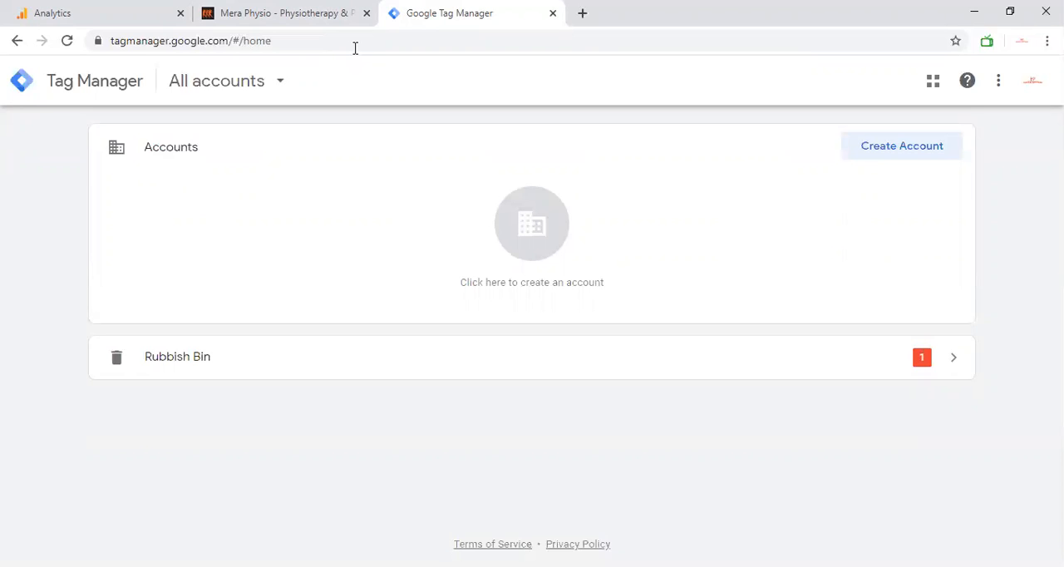
mouse_move(153, 80)
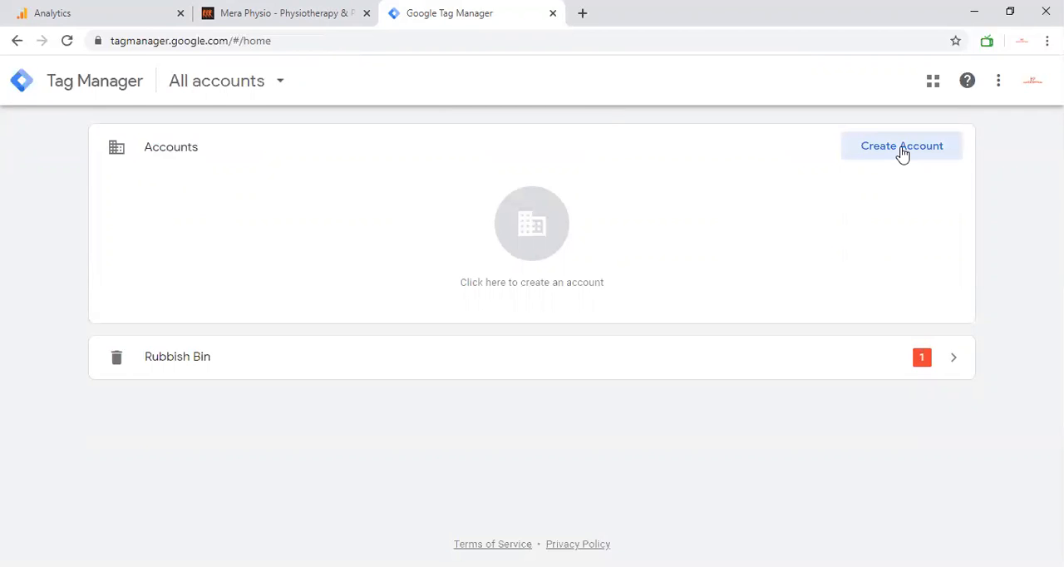
Step: Create account 'Mera physio' with a Web container named meraphysio.com
left_click(902, 146)
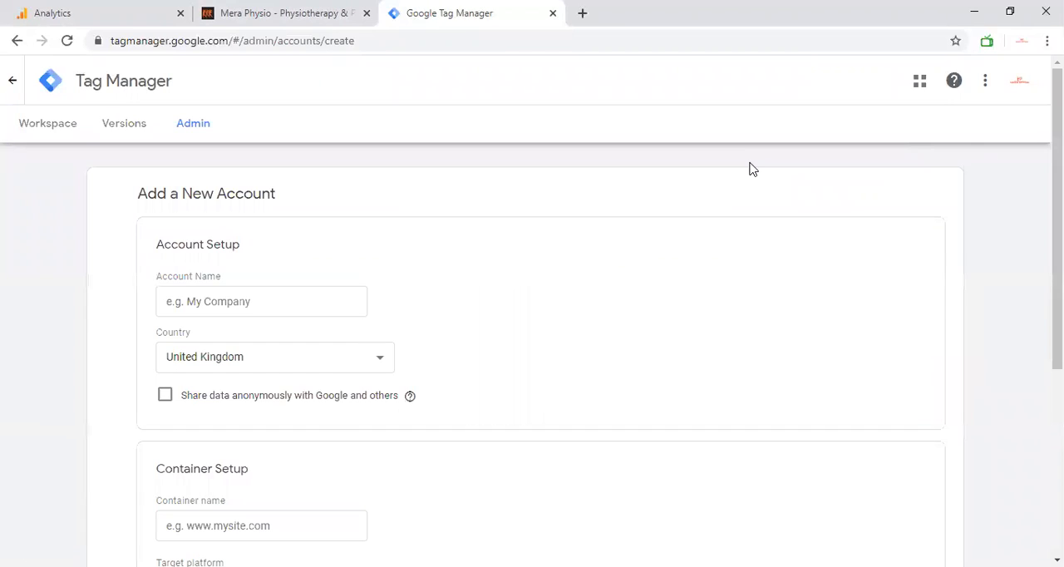
left_click(262, 301)
type("Mera physio")
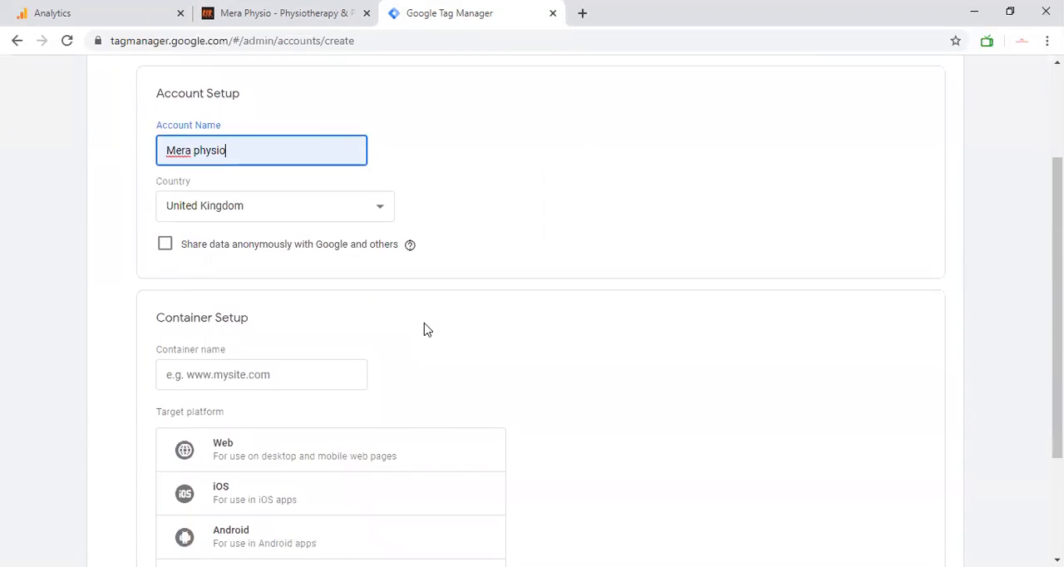
scroll("down", 3)
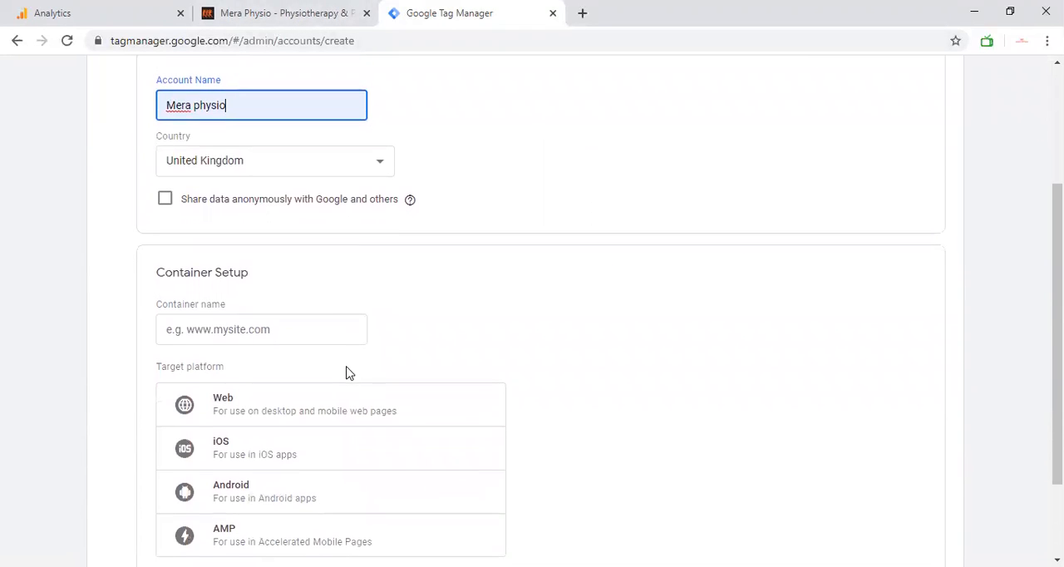
left_click(261, 329)
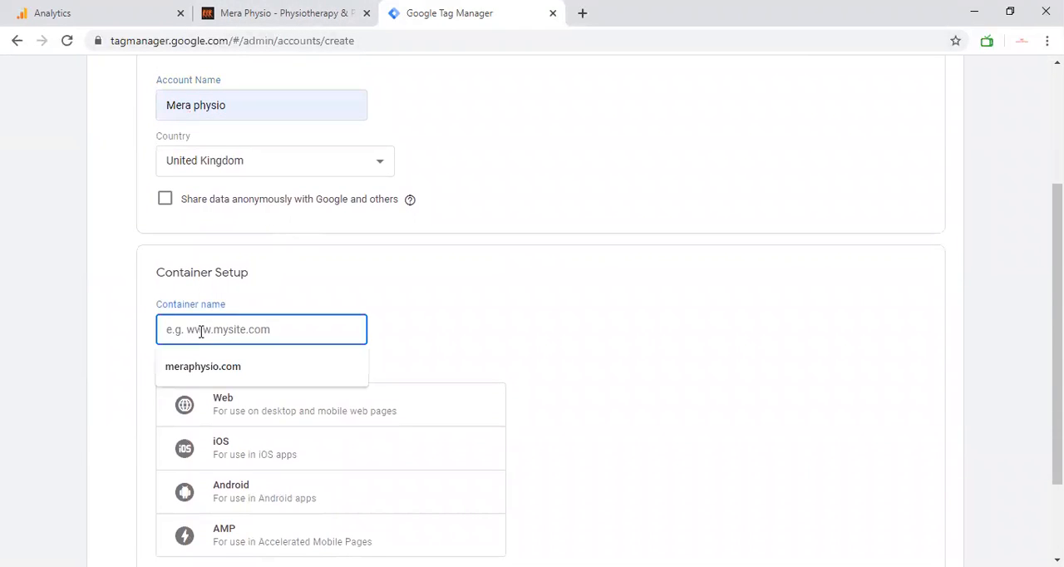
left_click(202, 366)
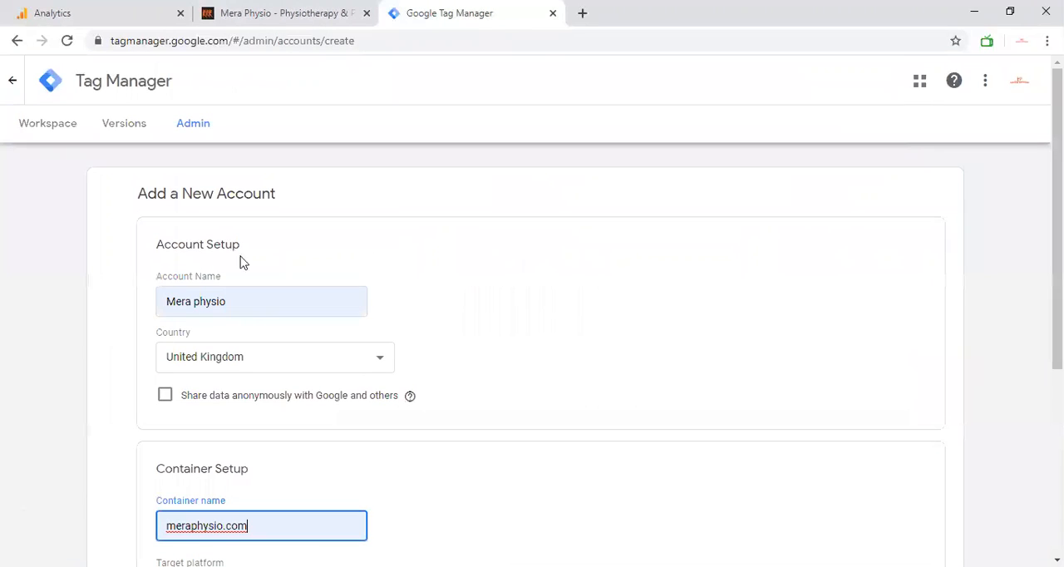
mouse_move(183, 263)
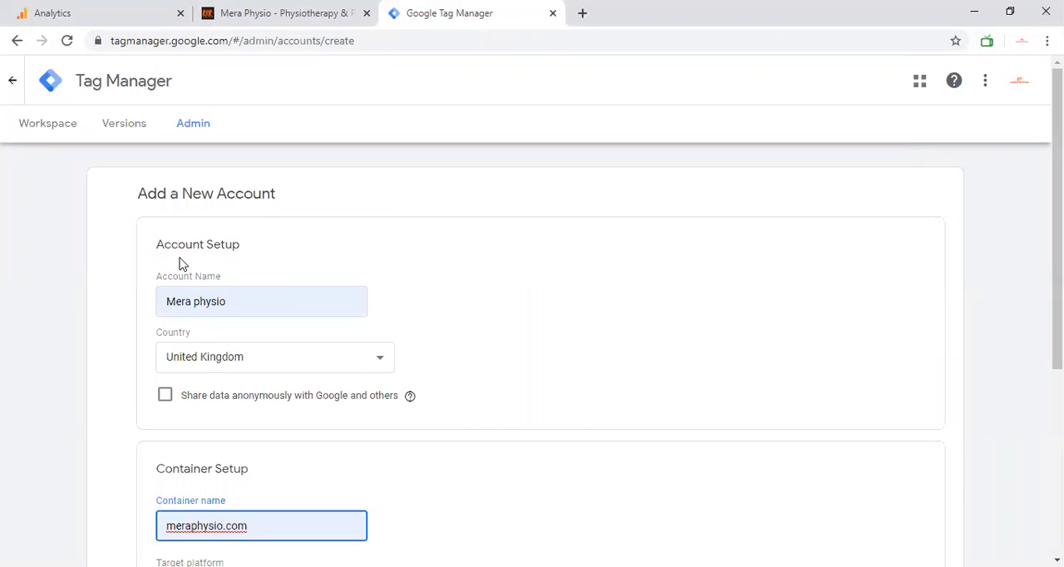
scroll("down", 3)
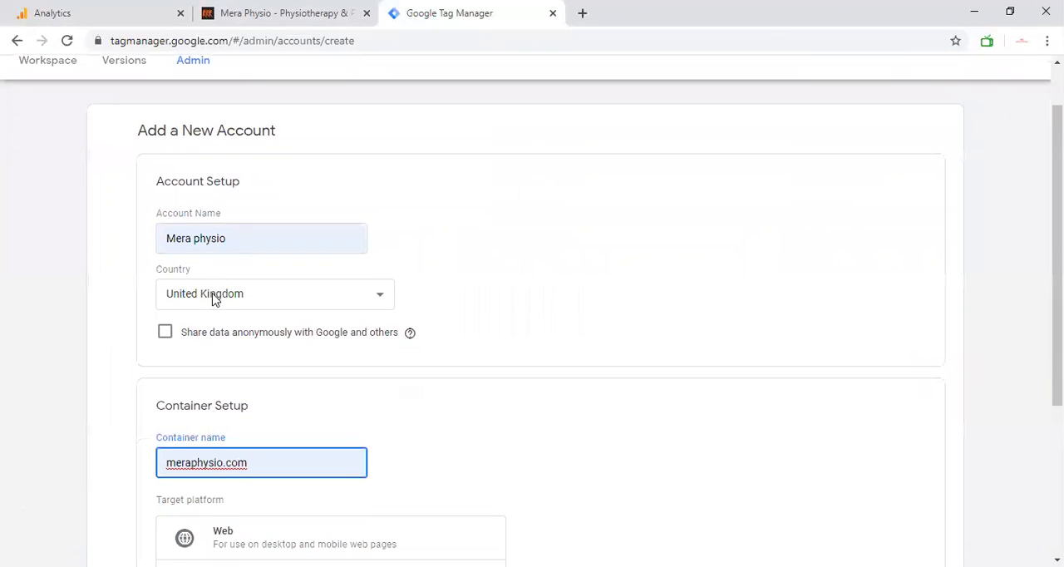
scroll("down", 3)
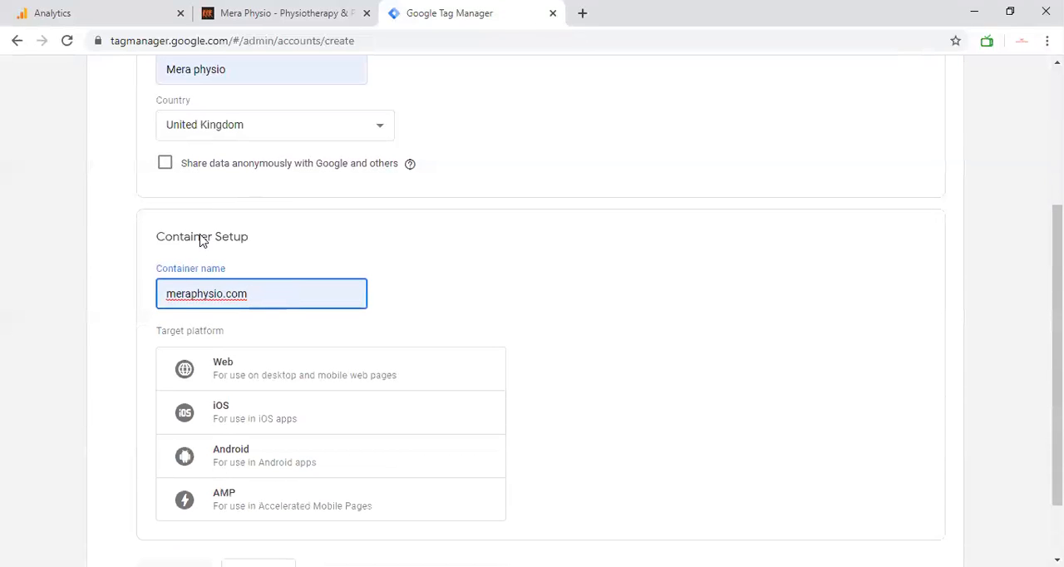
scroll("down", 3)
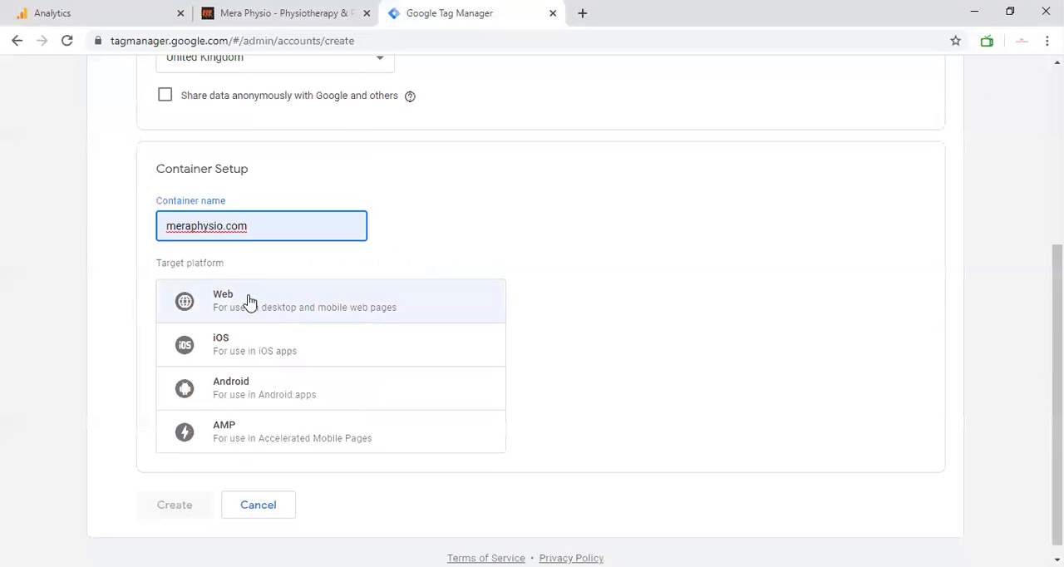
left_click(331, 301)
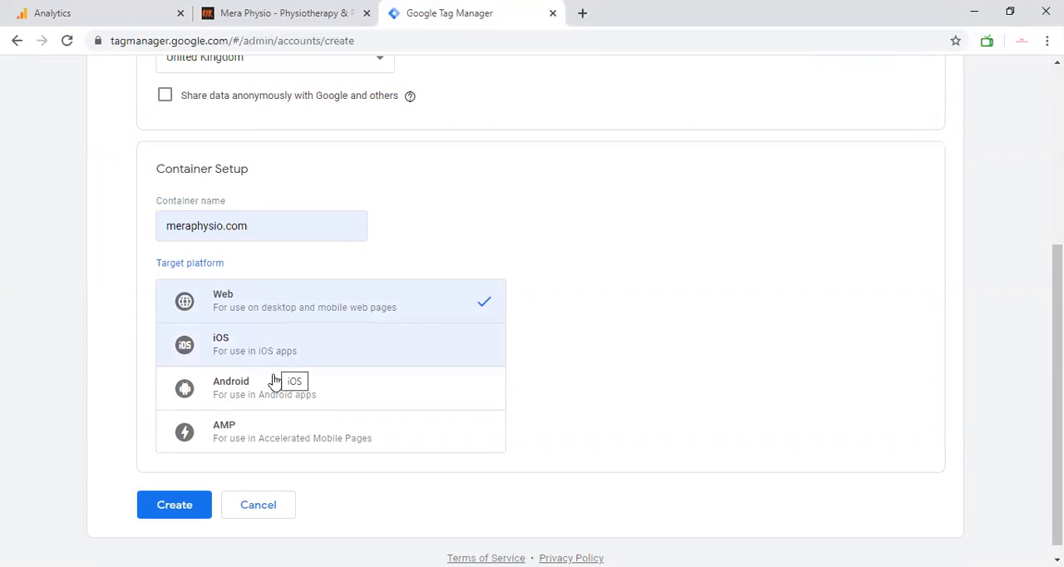
mouse_move(284, 435)
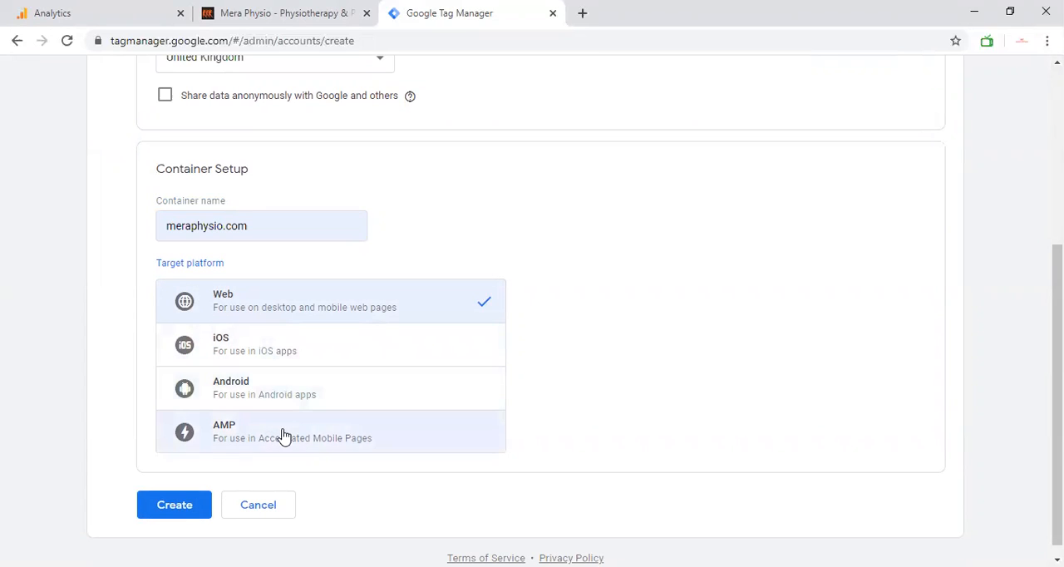
mouse_move(315, 441)
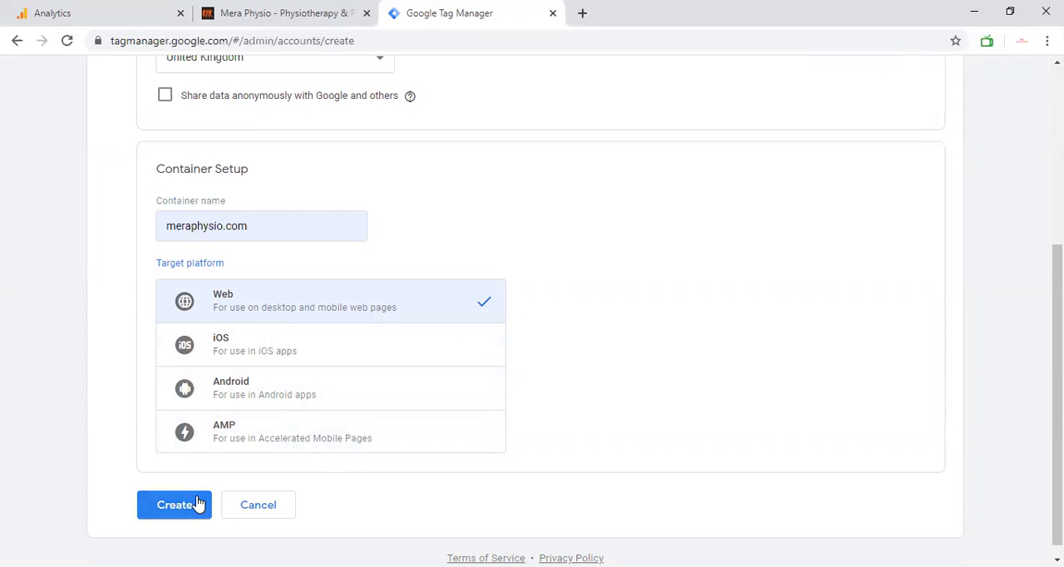
Step: Submit the account, tick the GDPR Data Processing Terms, and agree to the terms of service
left_click(173, 505)
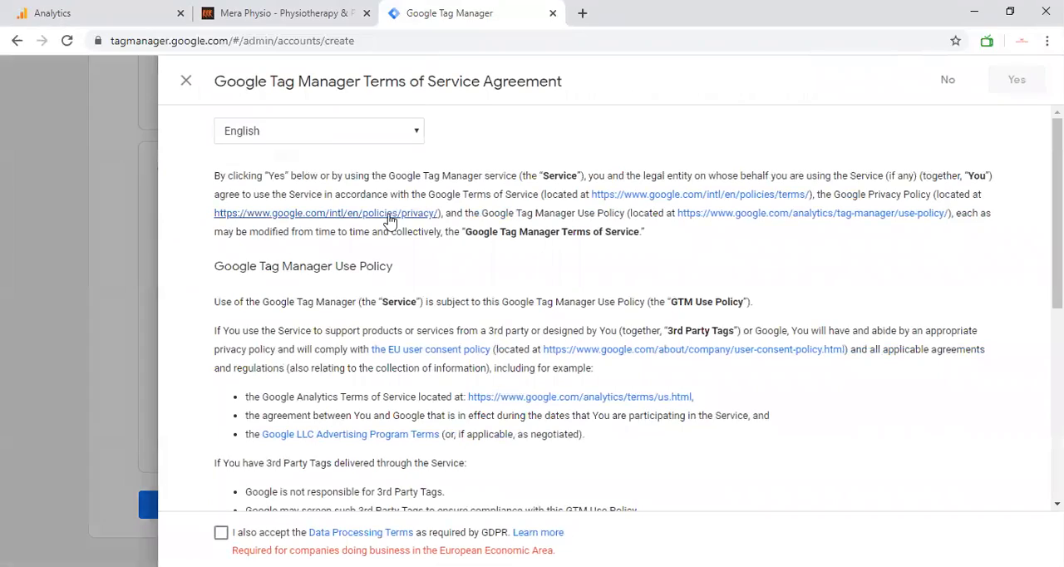
scroll("down", 3)
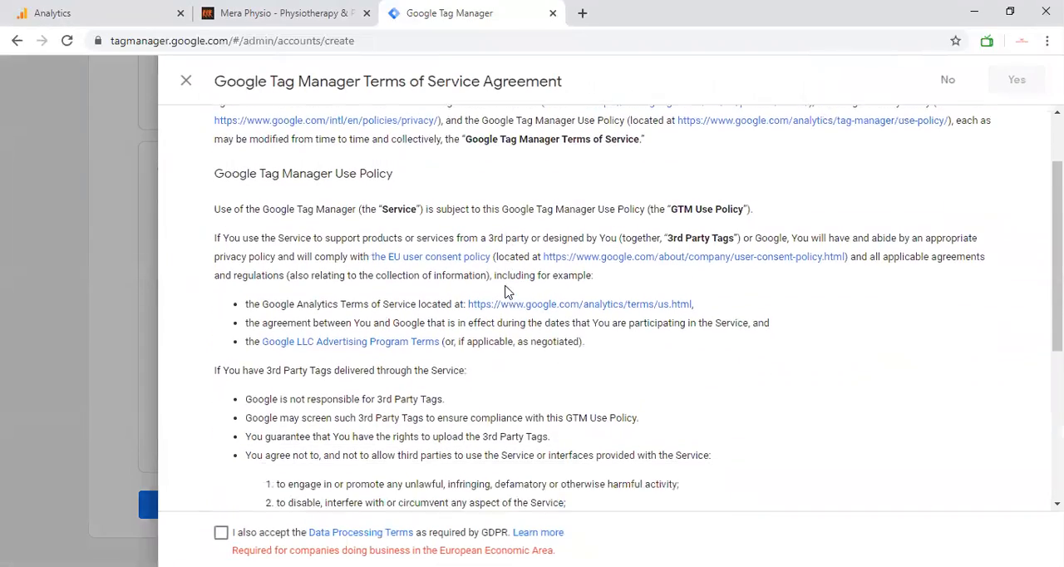
scroll("down", 3)
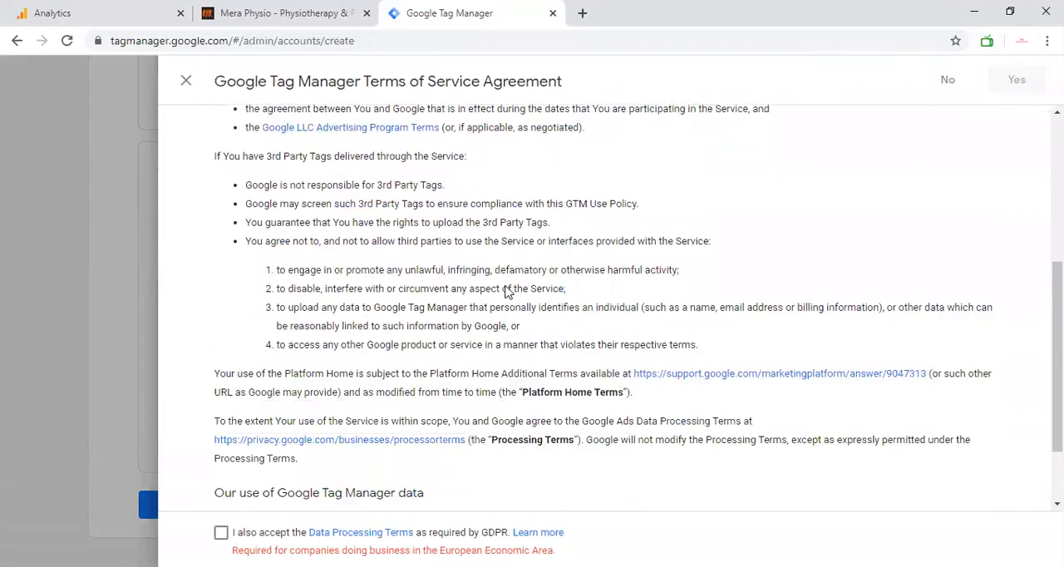
scroll("down", 3)
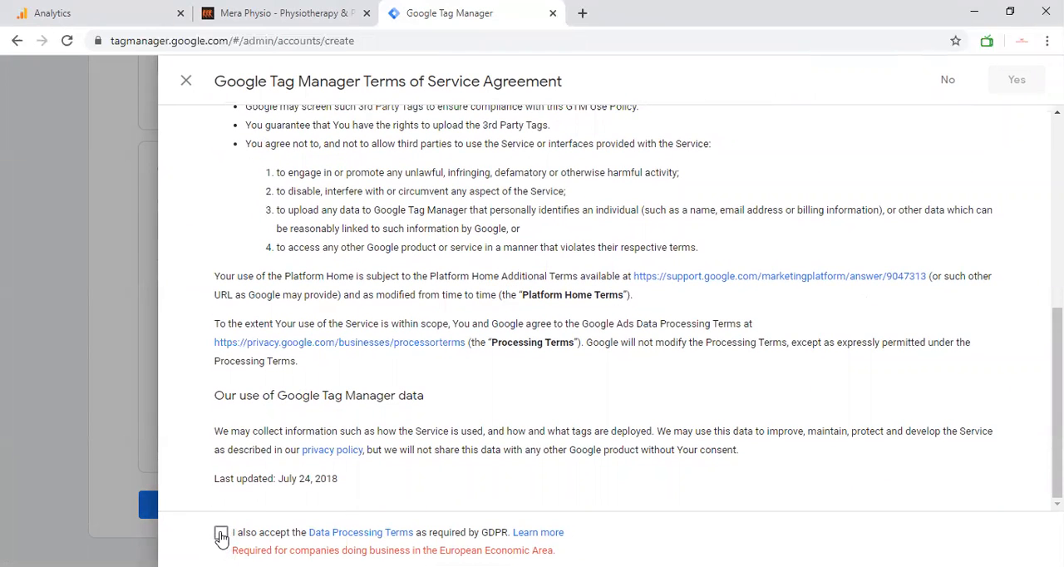
left_click(221, 532)
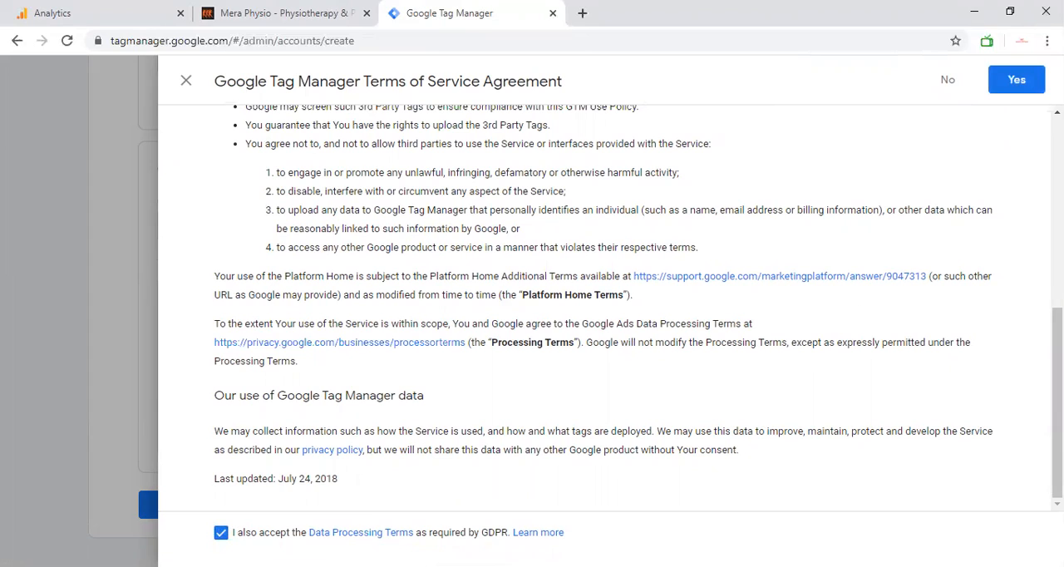
mouse_move(368, 448)
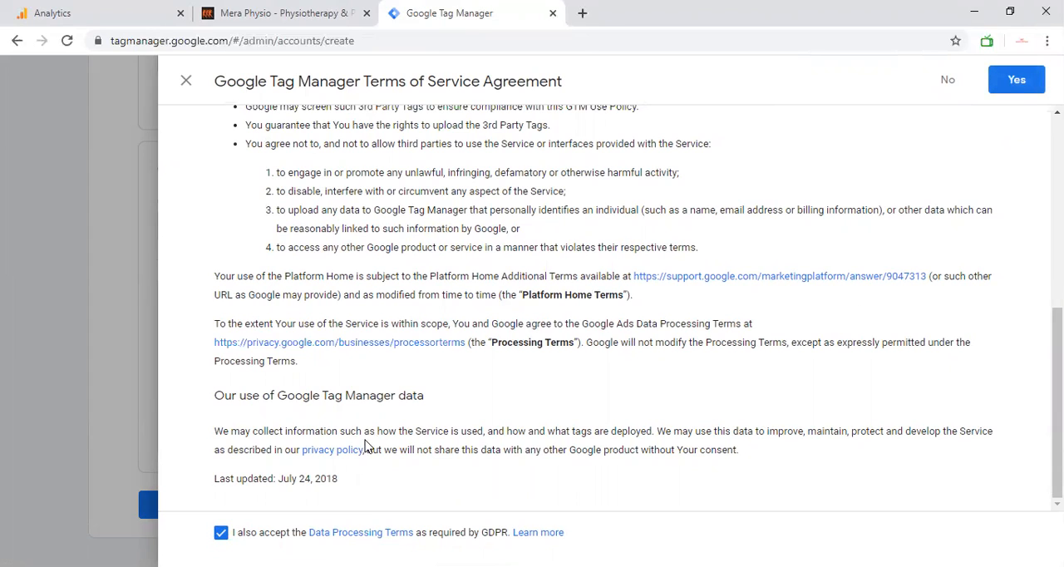
mouse_move(885, 170)
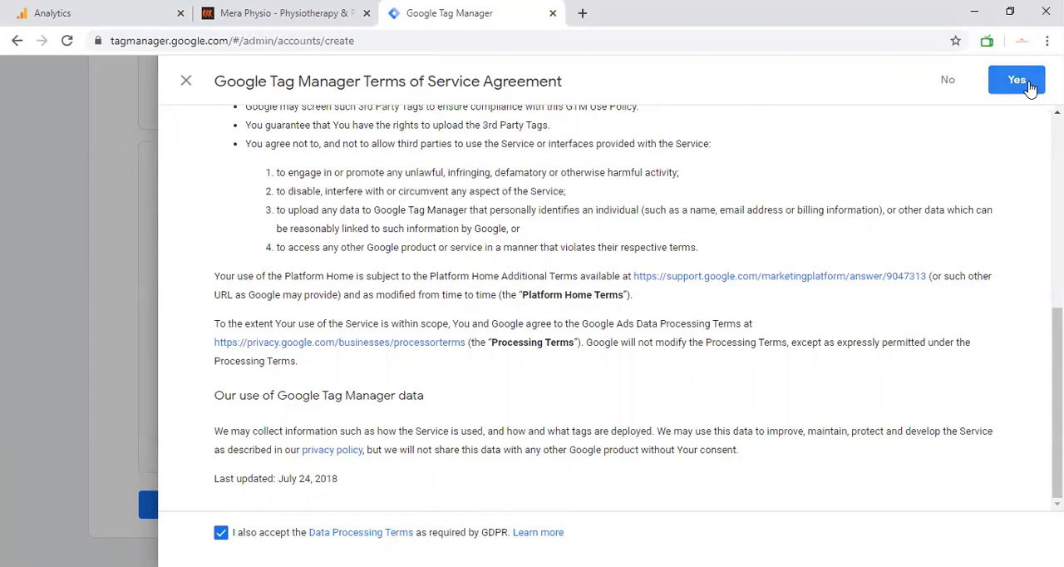
scroll("up", 3)
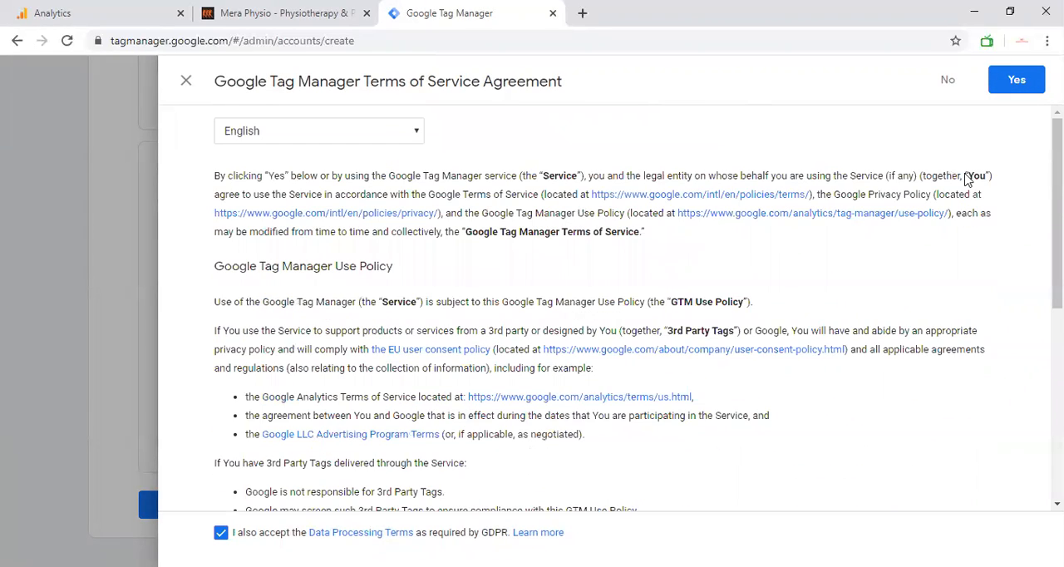
mouse_move(448, 113)
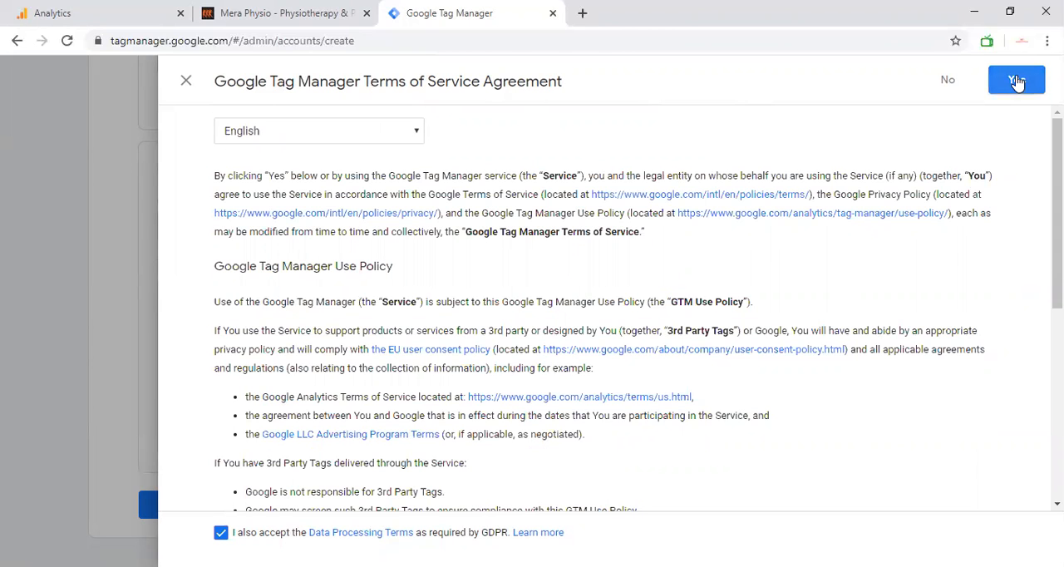
left_click(1016, 80)
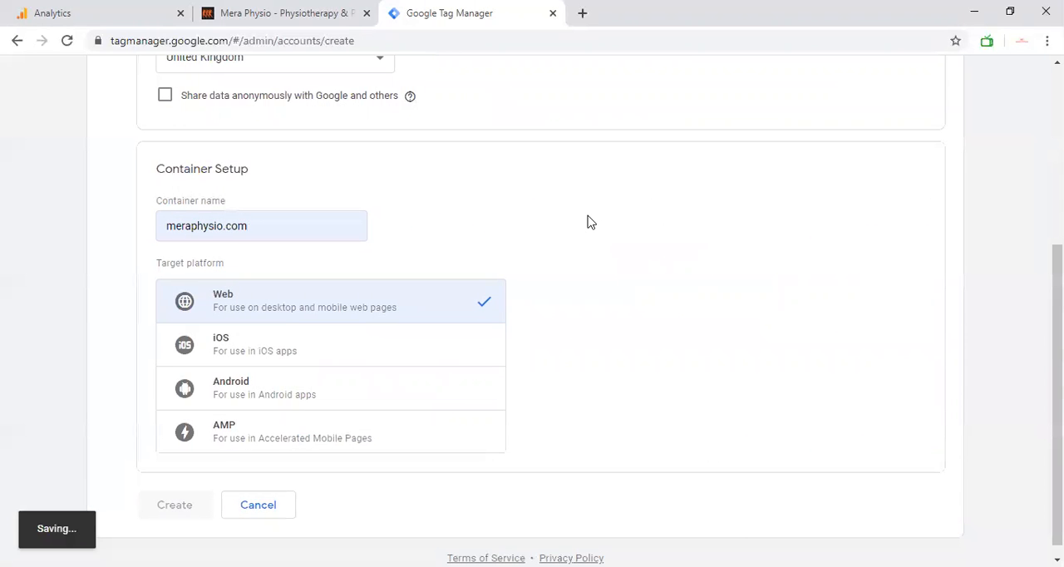
left_click(174, 505)
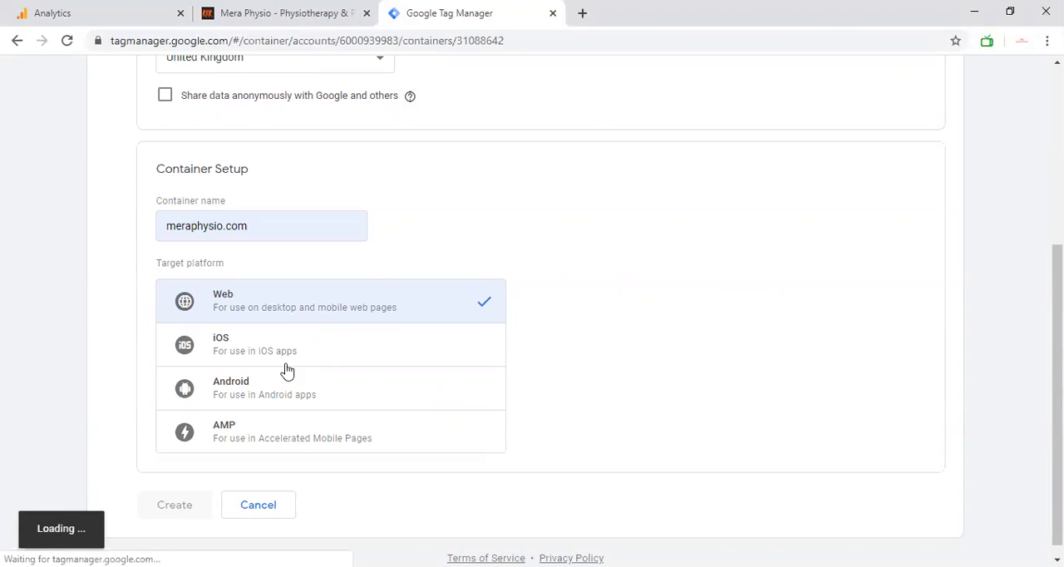
left_click(175, 505)
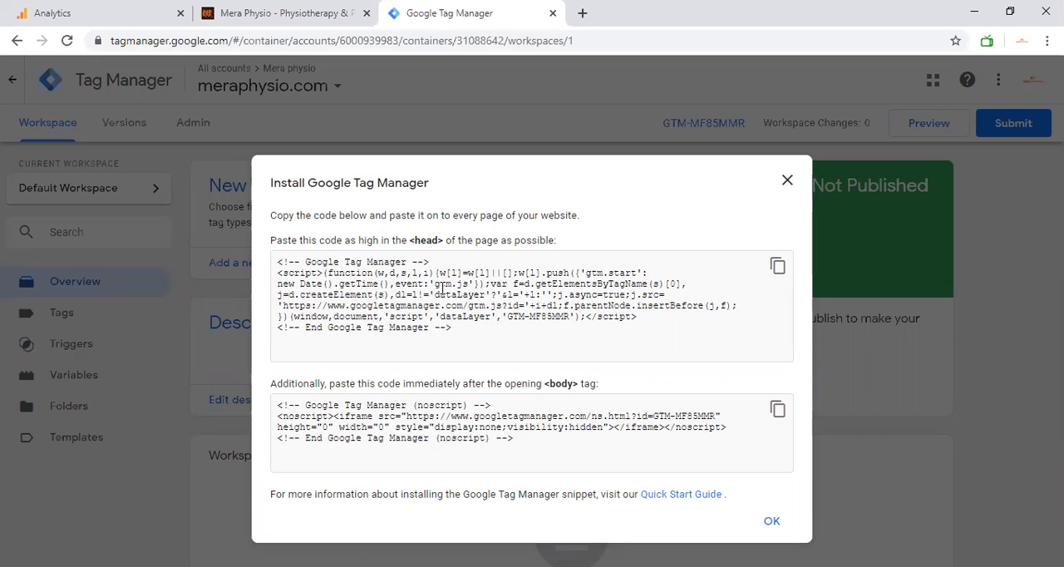
mouse_move(329, 248)
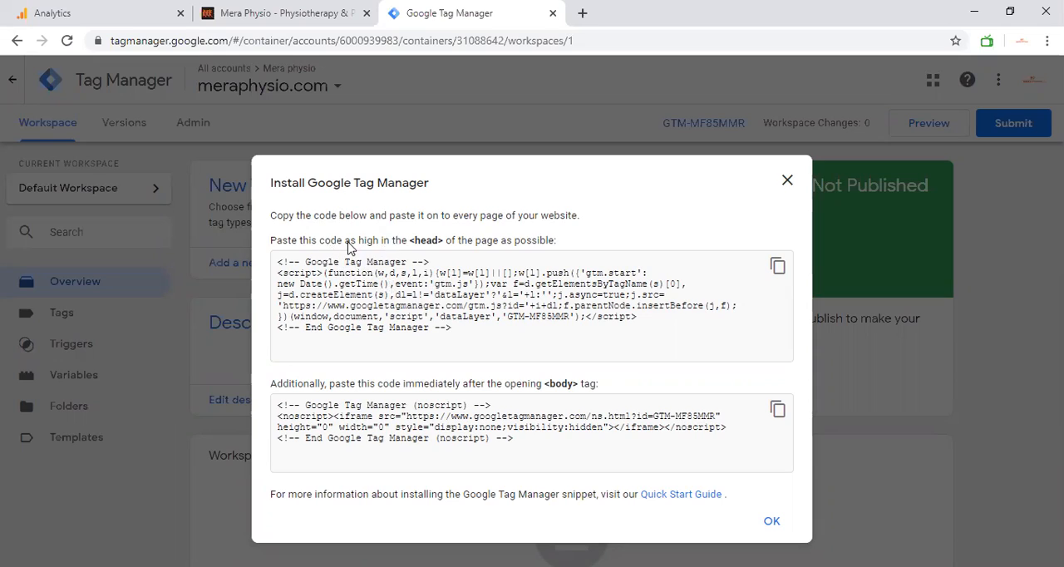
mouse_move(300, 247)
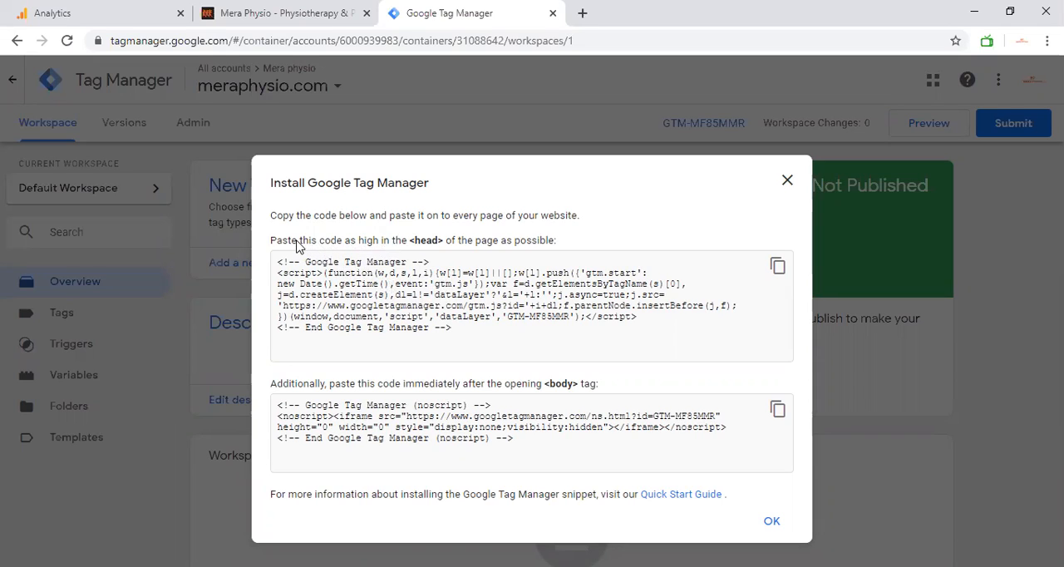
mouse_move(483, 255)
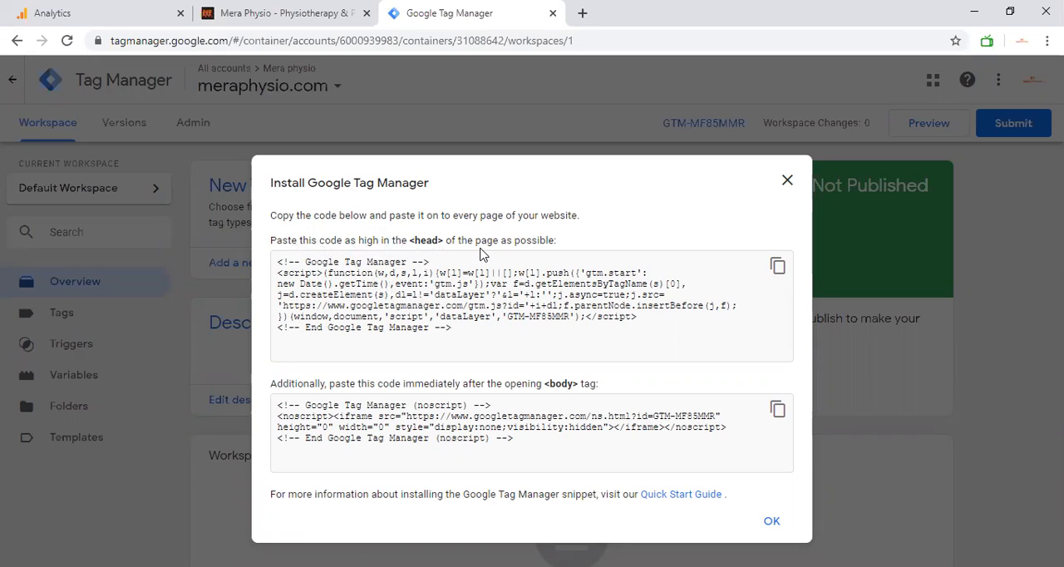
mouse_move(407, 215)
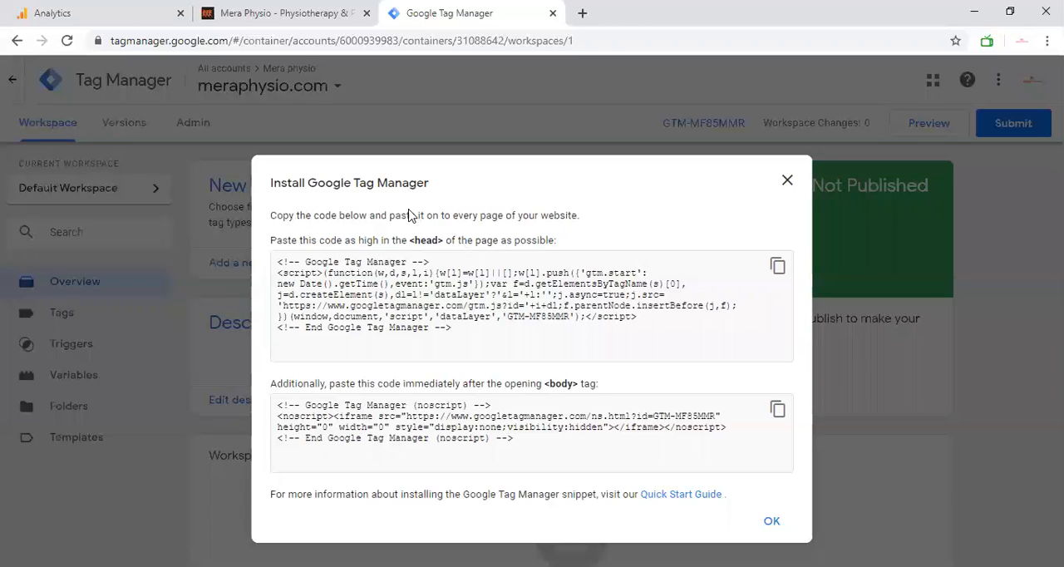
mouse_move(283, 13)
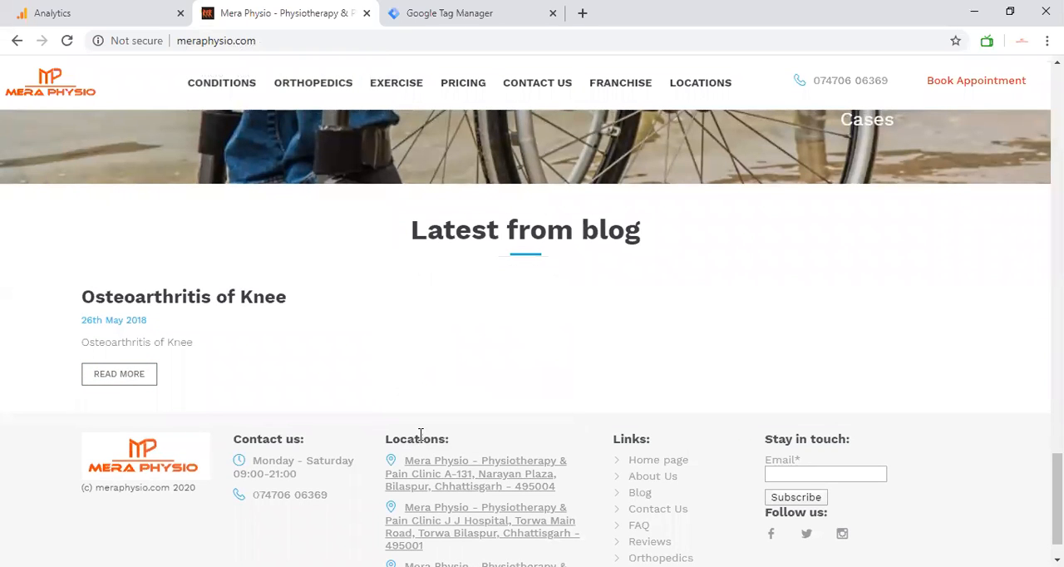
Step: Open DevTools on the Mera Physio site's Elements panel to view its HTML head and body
key("F12")
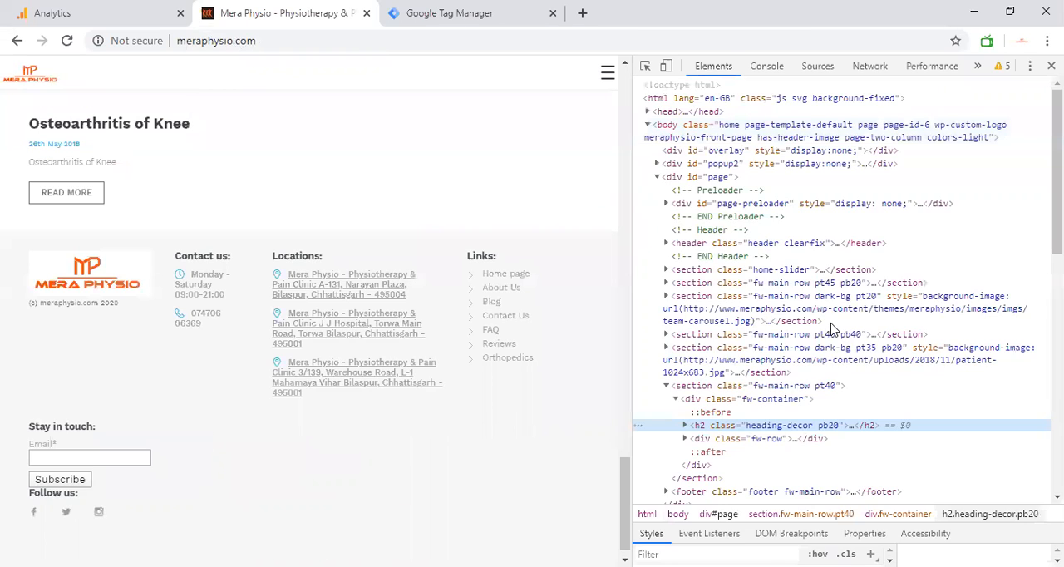
mouse_move(682, 124)
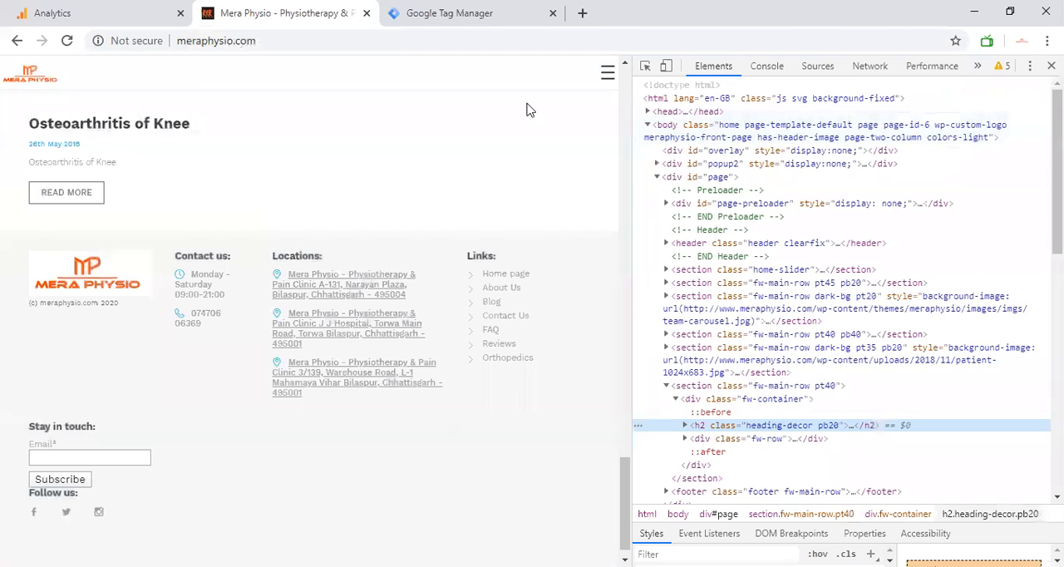
left_click(449, 13)
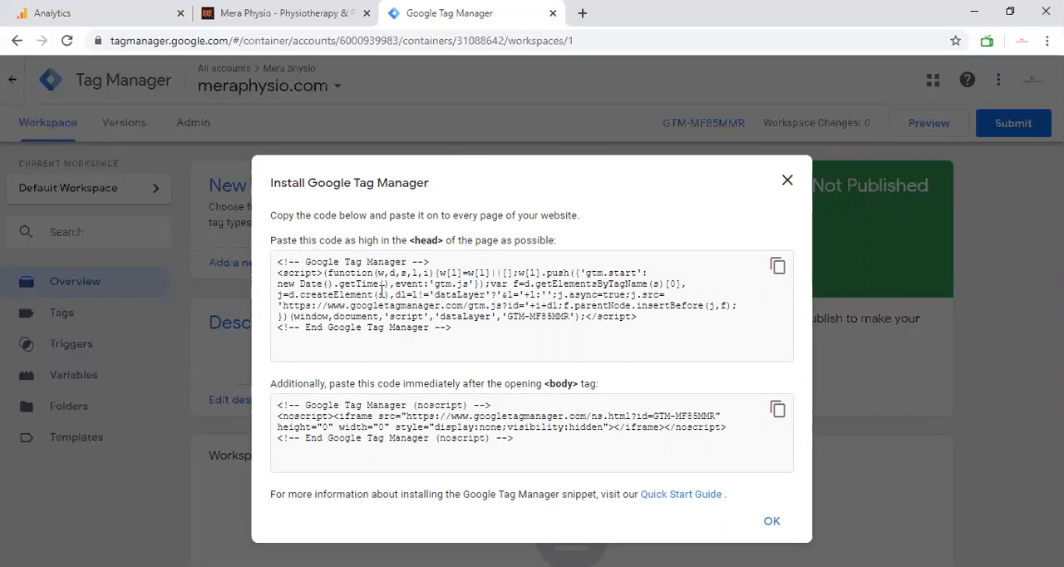
mouse_move(420, 329)
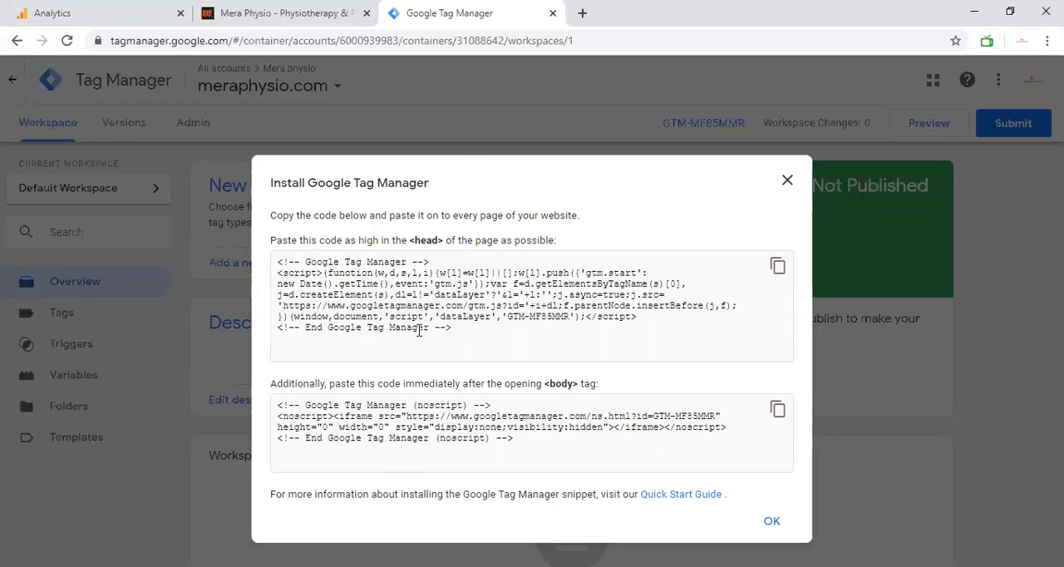
mouse_move(400, 389)
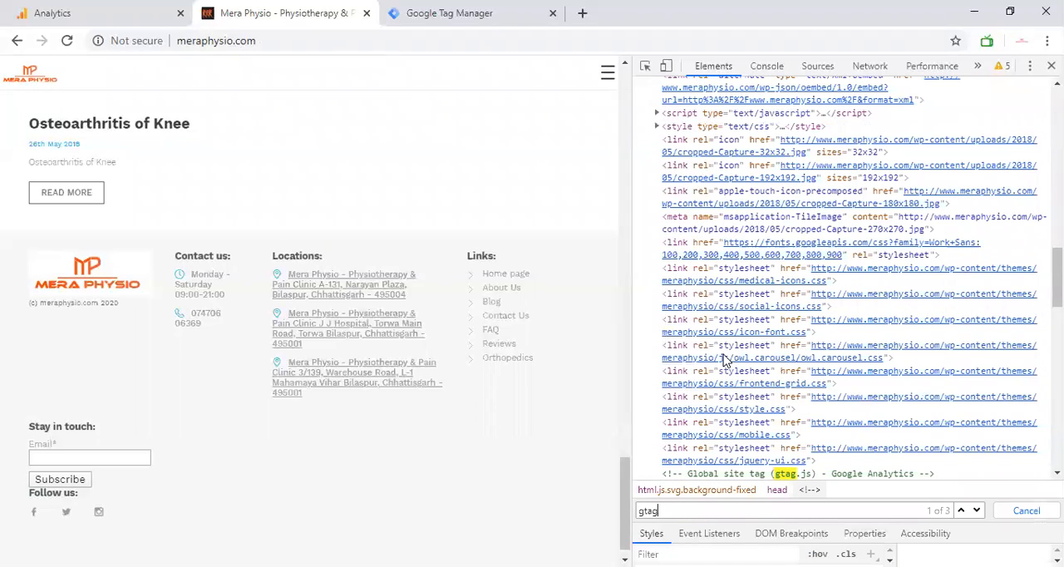
scroll("down", 3)
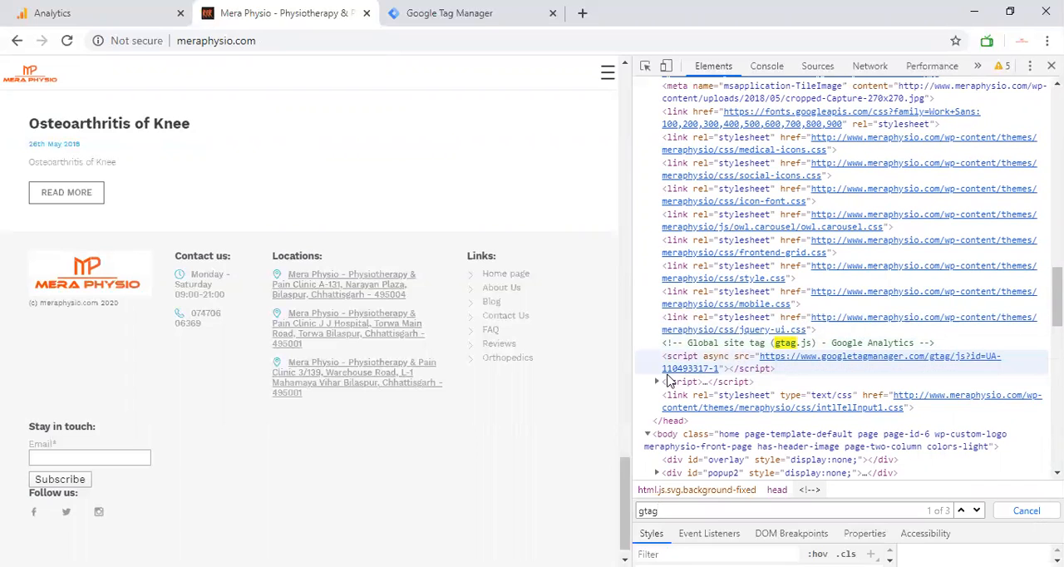
left_click(657, 381)
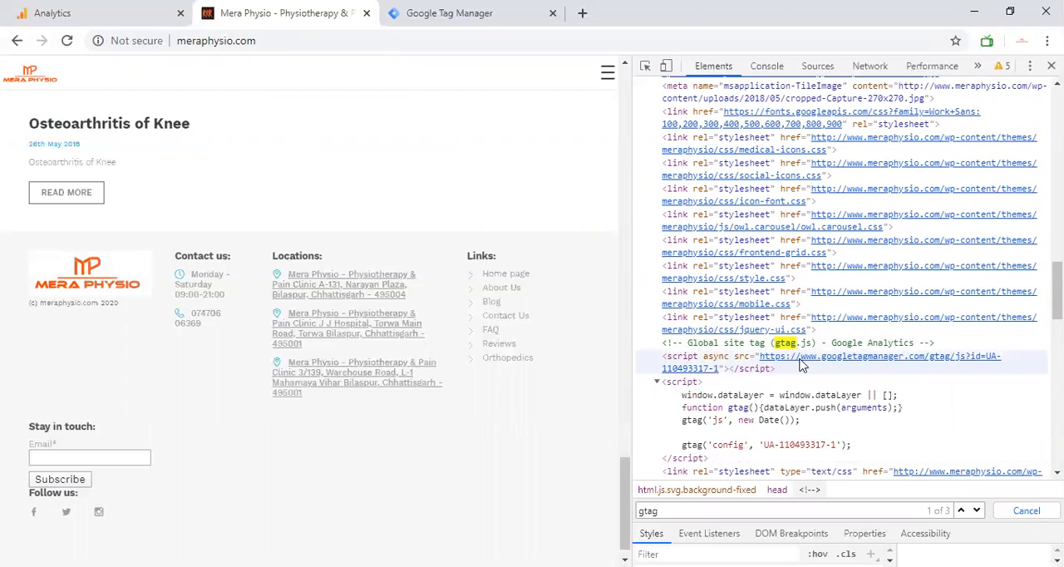
mouse_move(935, 374)
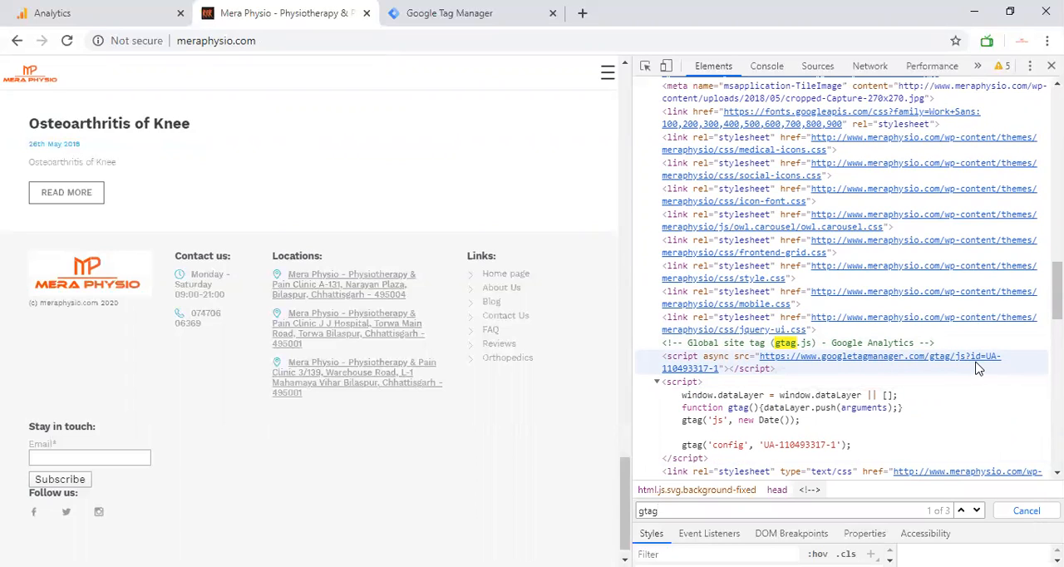
mouse_move(995, 364)
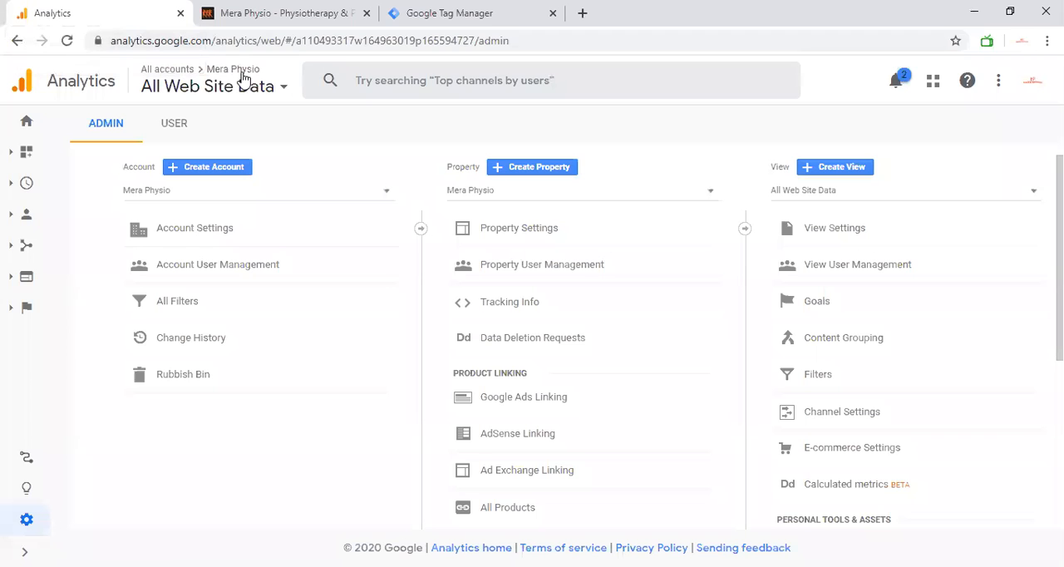
left_click(215, 87)
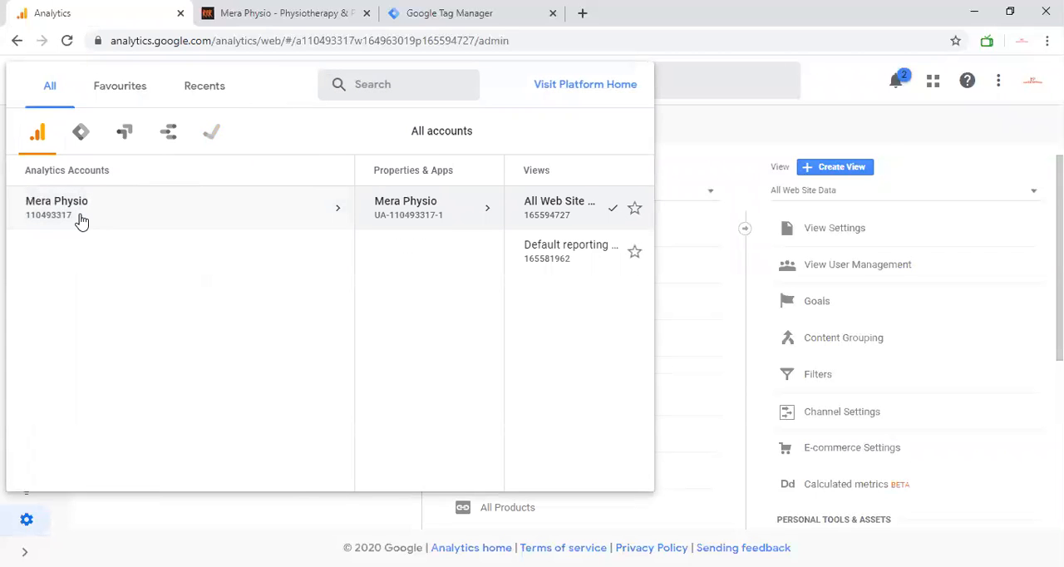
left_click(57, 207)
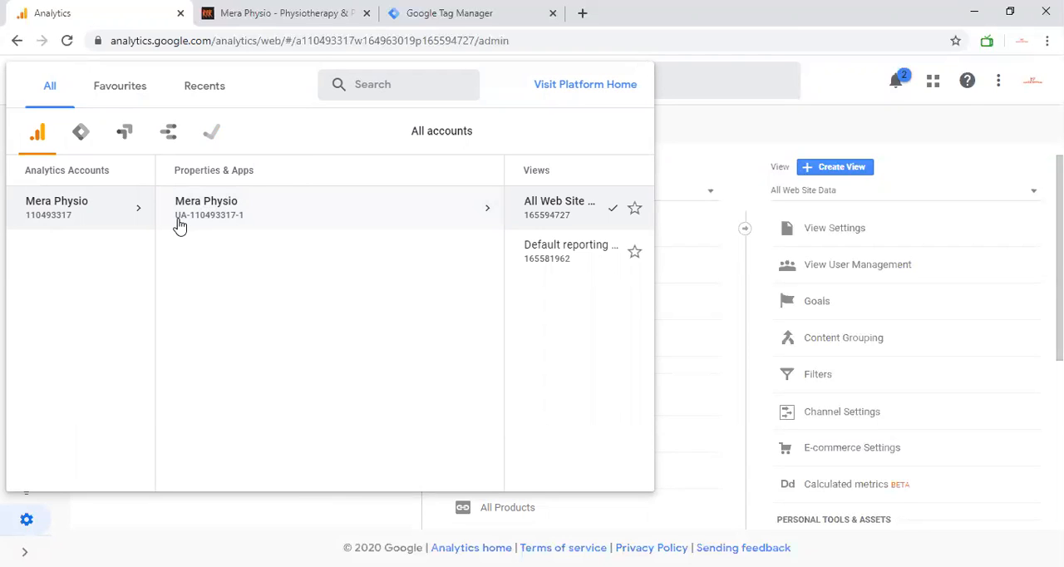
mouse_move(186, 228)
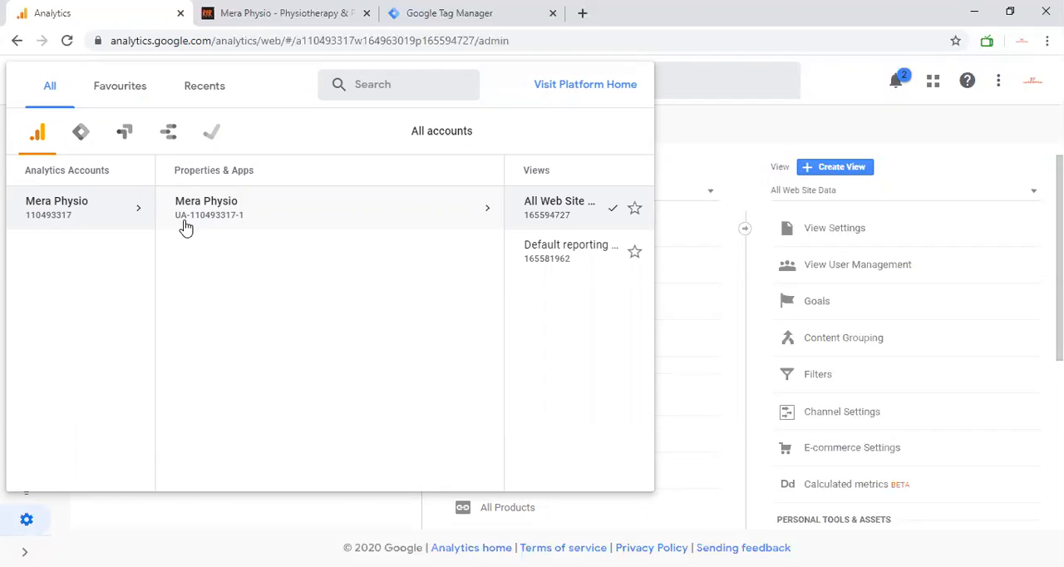
mouse_move(204, 226)
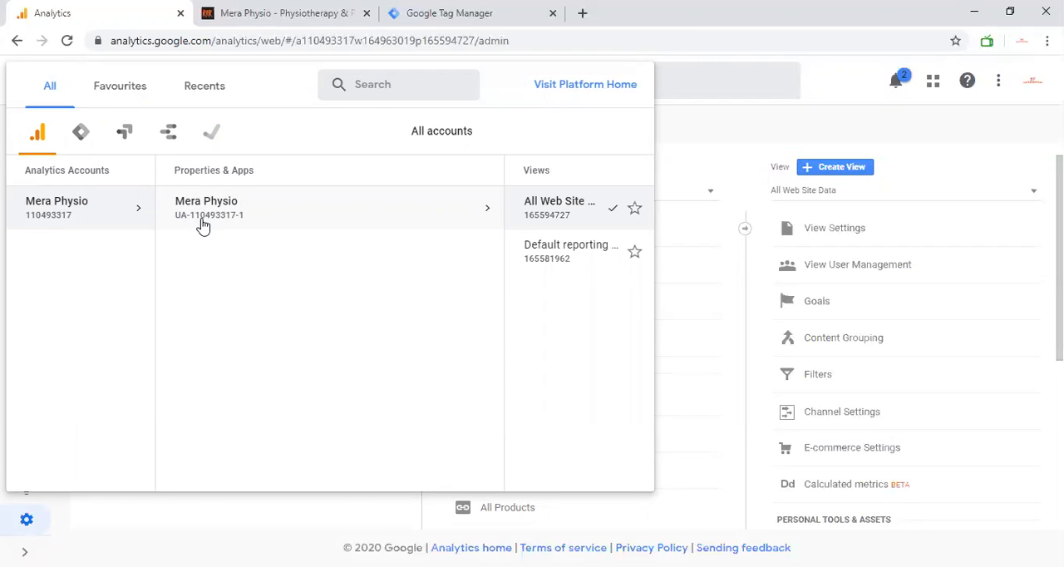
mouse_move(233, 224)
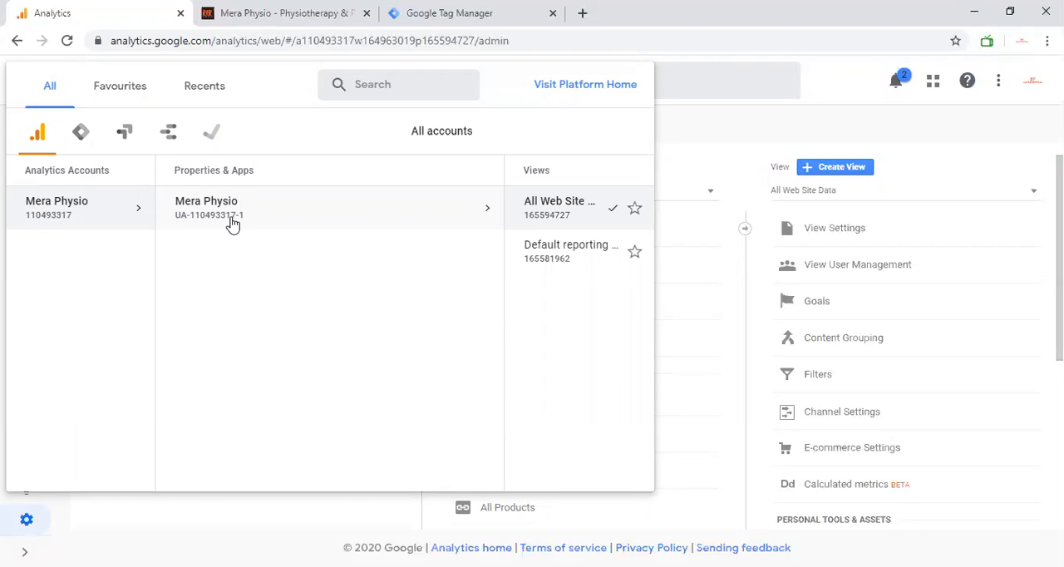
mouse_move(243, 225)
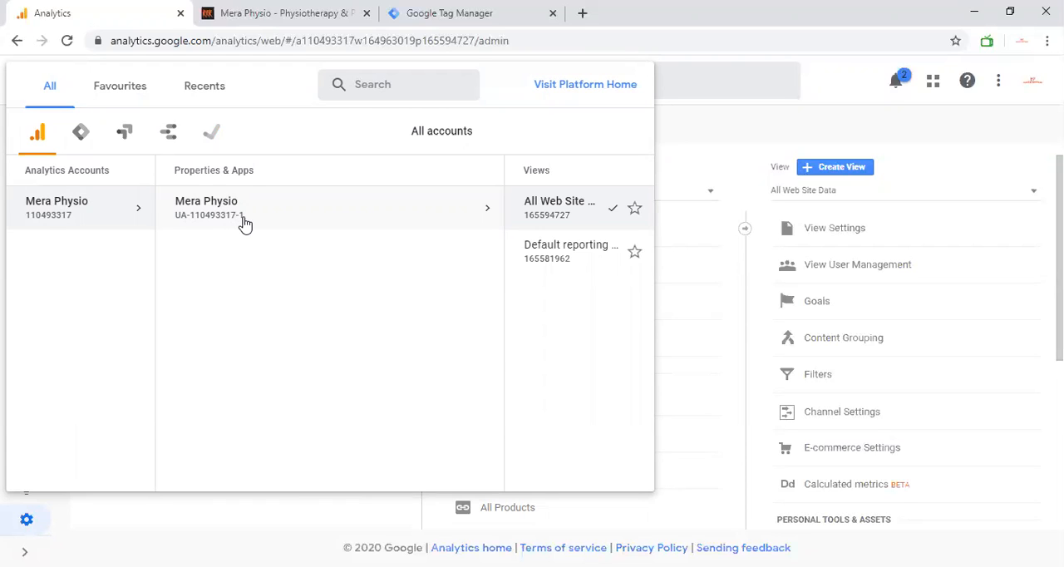
mouse_move(241, 223)
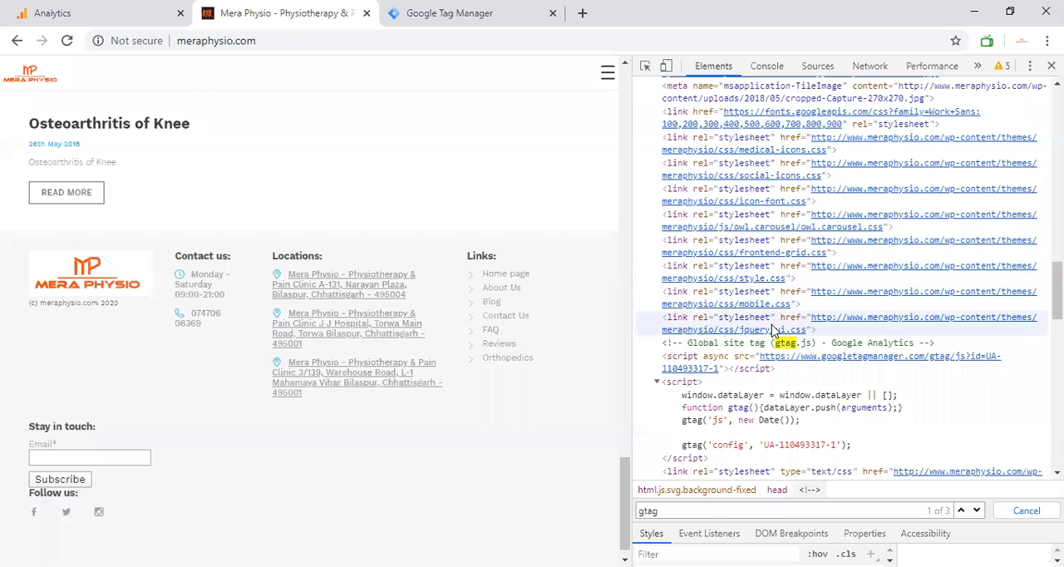
scroll("down", 3)
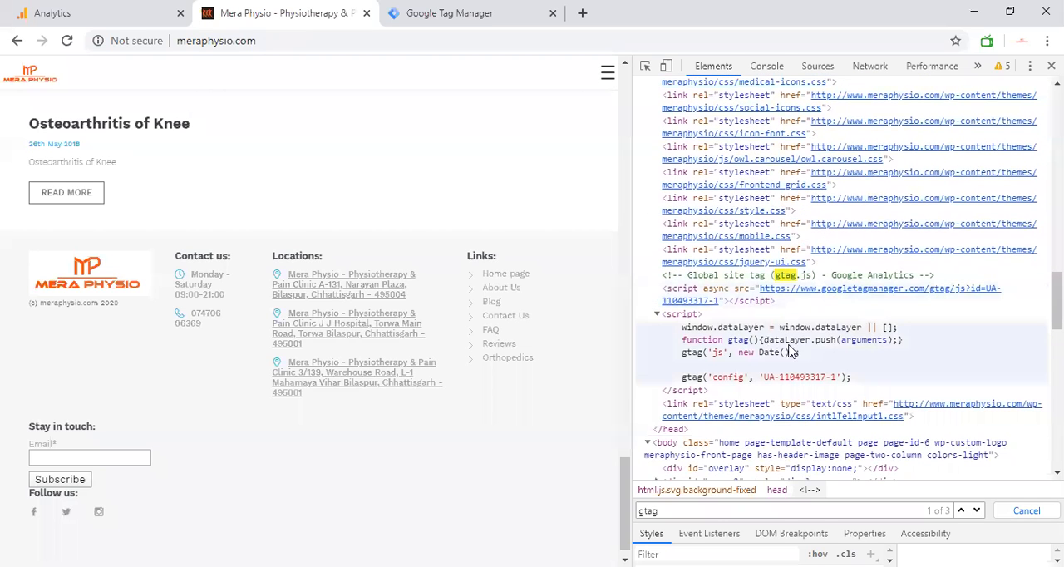
mouse_move(728, 387)
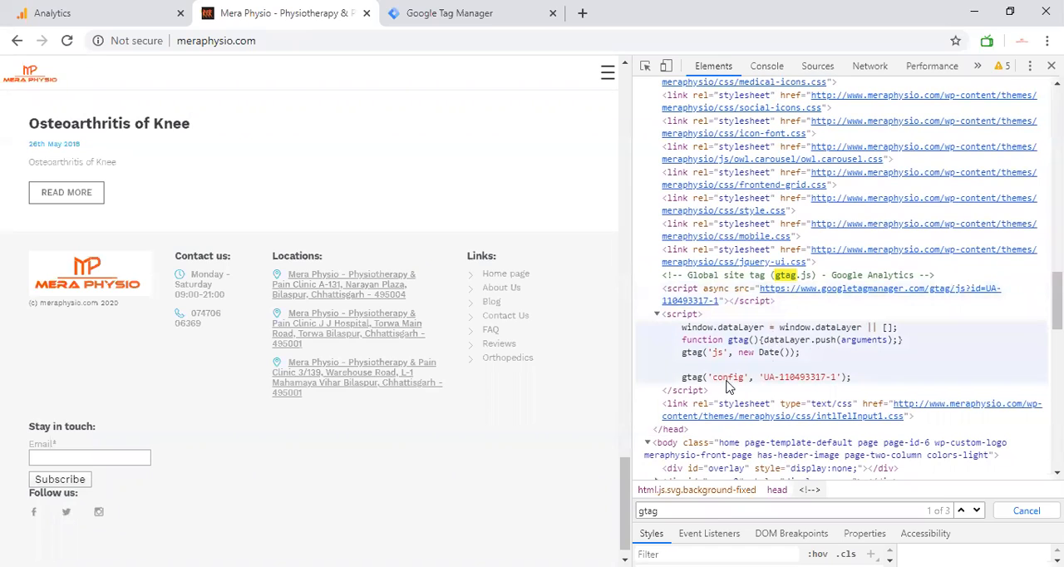
mouse_move(838, 388)
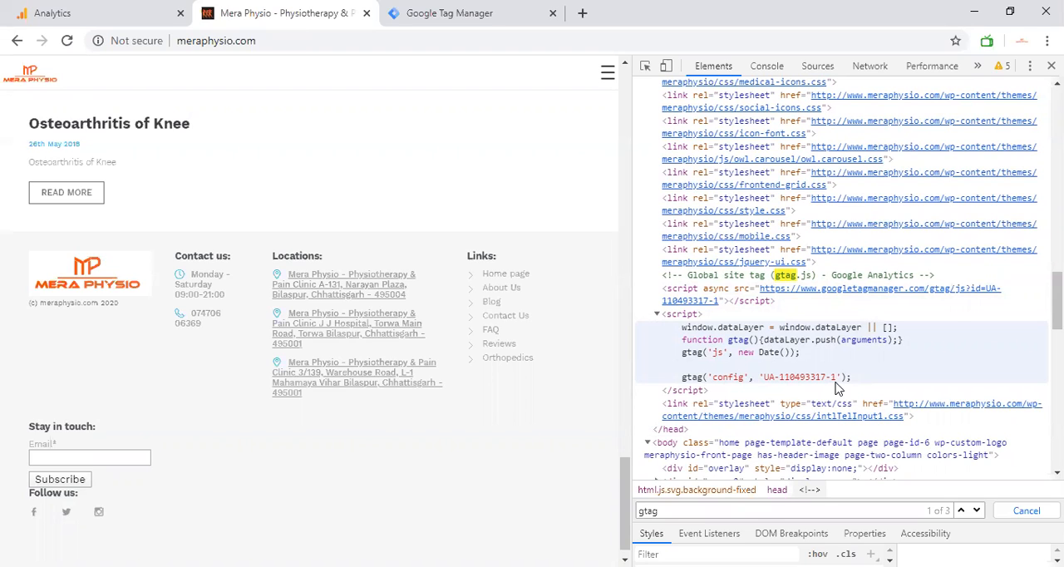
mouse_move(805, 374)
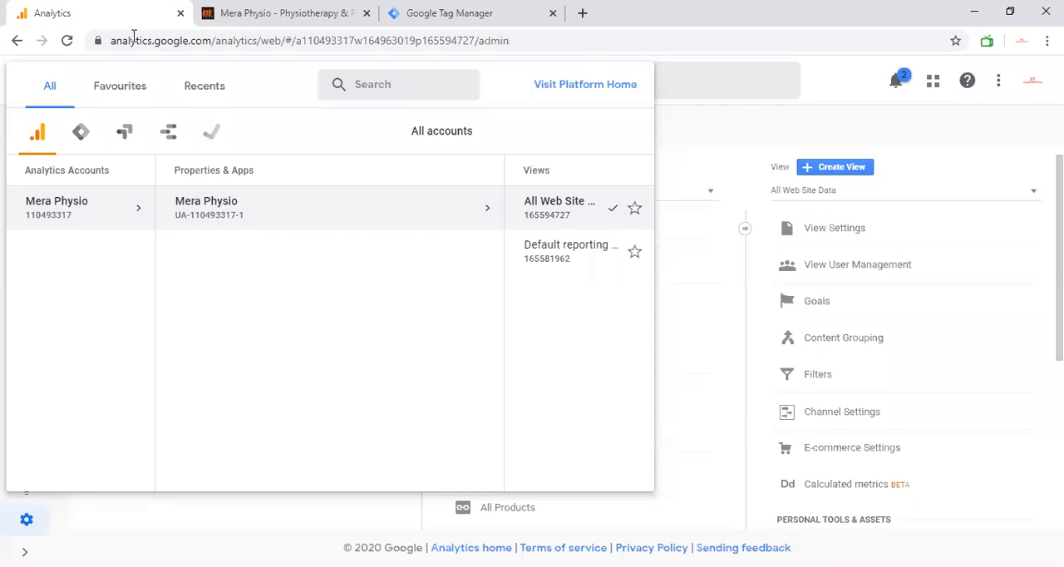
mouse_move(286, 143)
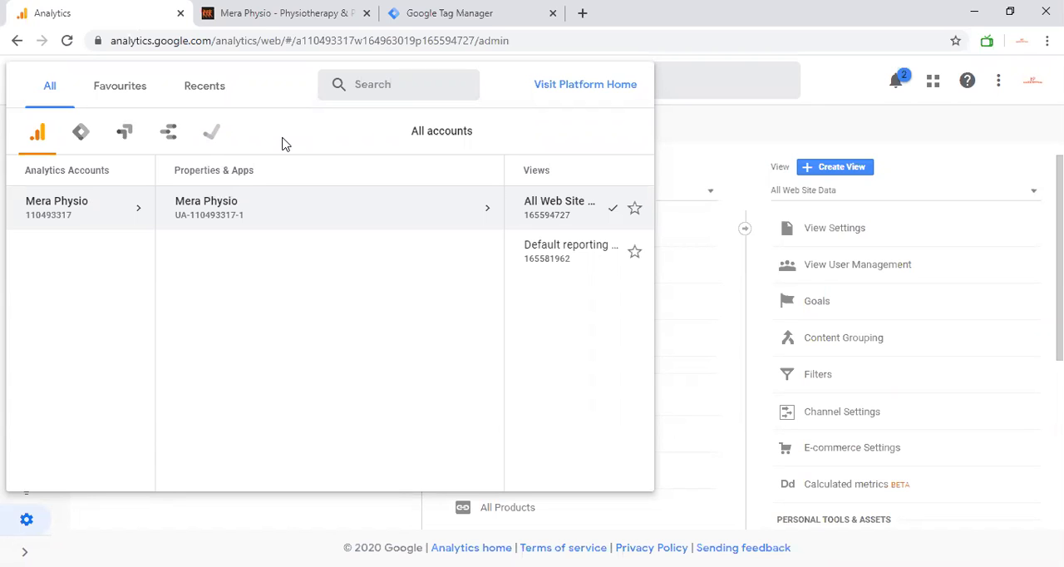
mouse_move(290, 184)
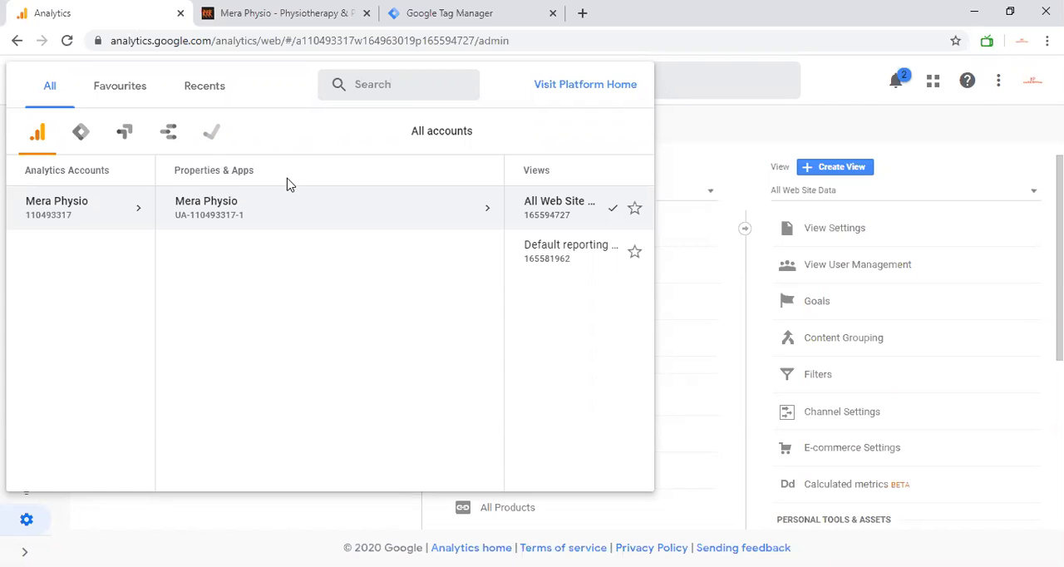
mouse_move(191, 183)
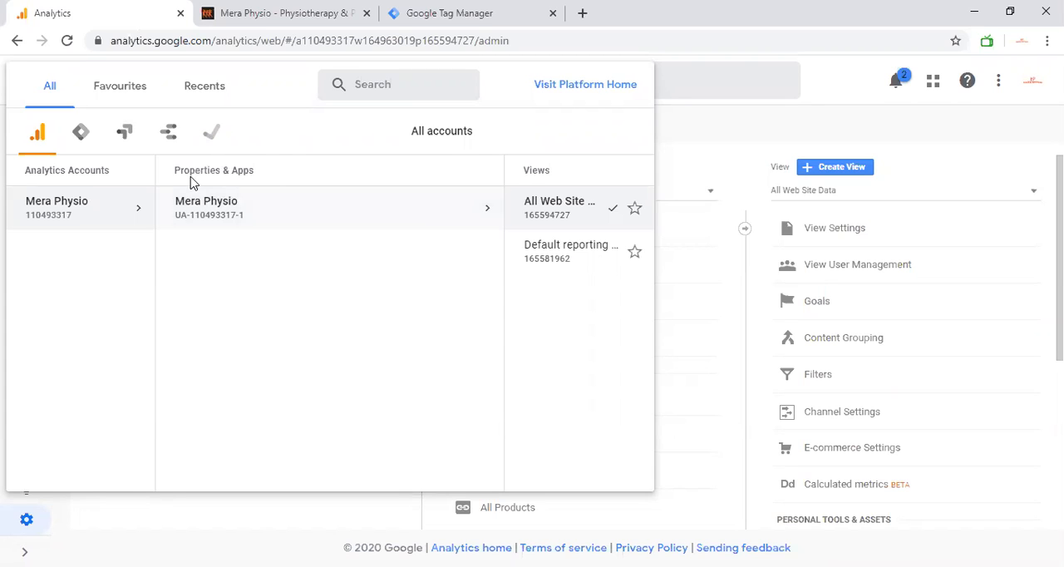